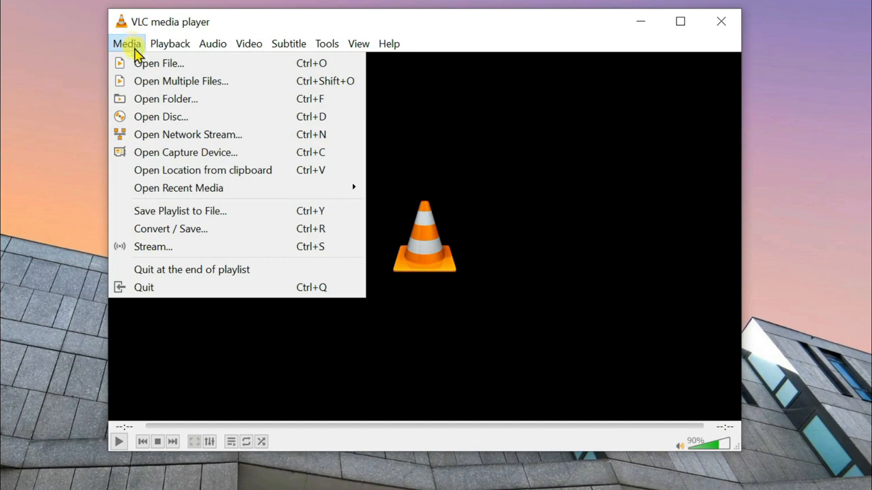
- Start the Stream wizard with Spaceship 1.mp4 from Downloads\Video as the source
left_click(158, 63)
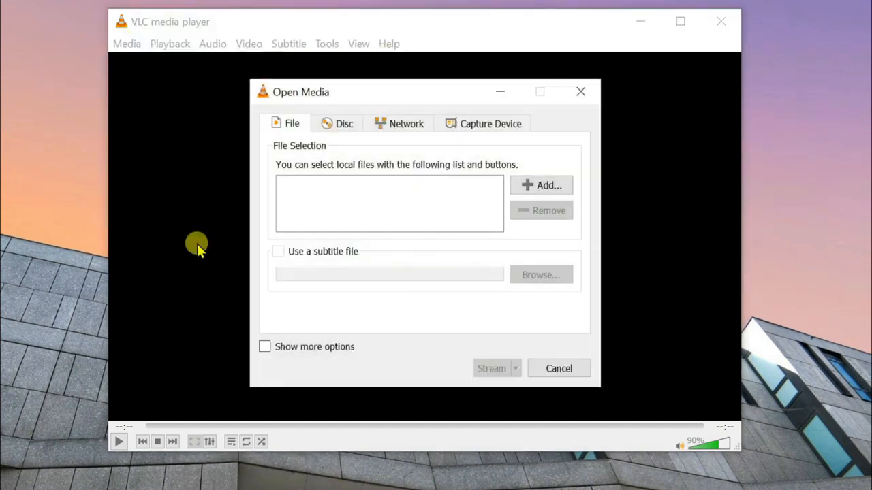
left_click(540, 185)
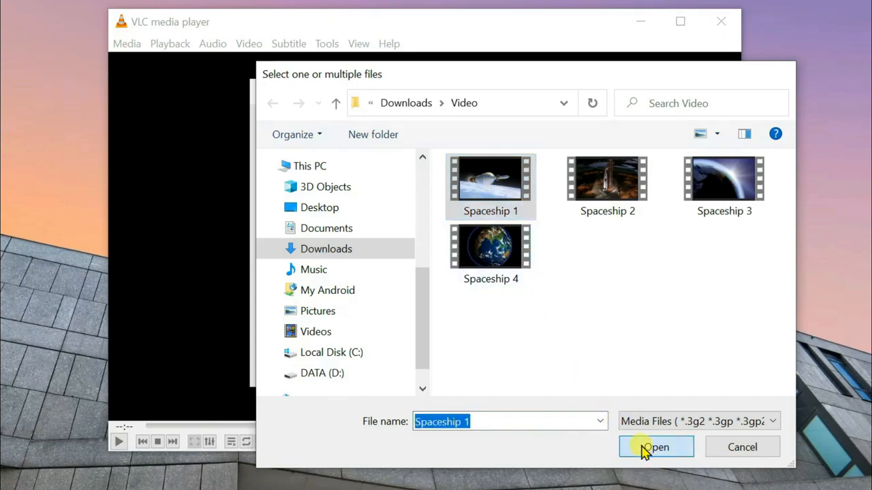
left_click(655, 447)
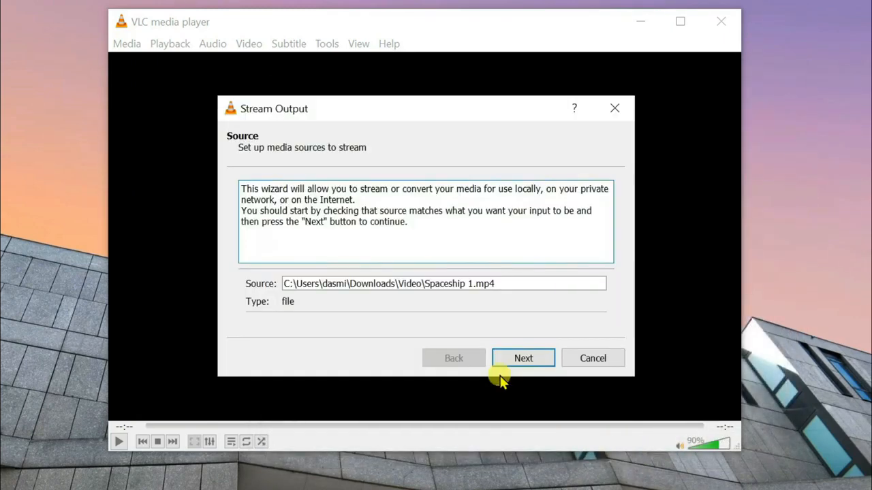
- Add an HTTP destination on port 8080 with path /, leaving local display off
left_click(523, 358)
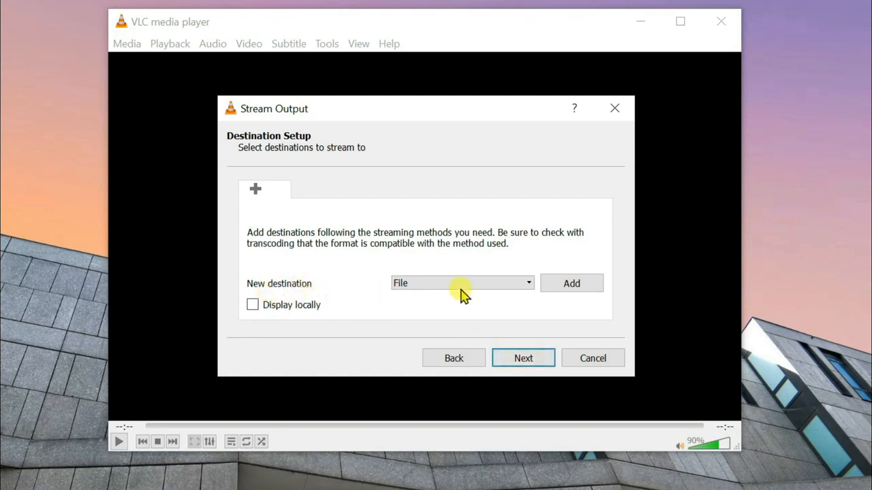
left_click(462, 283)
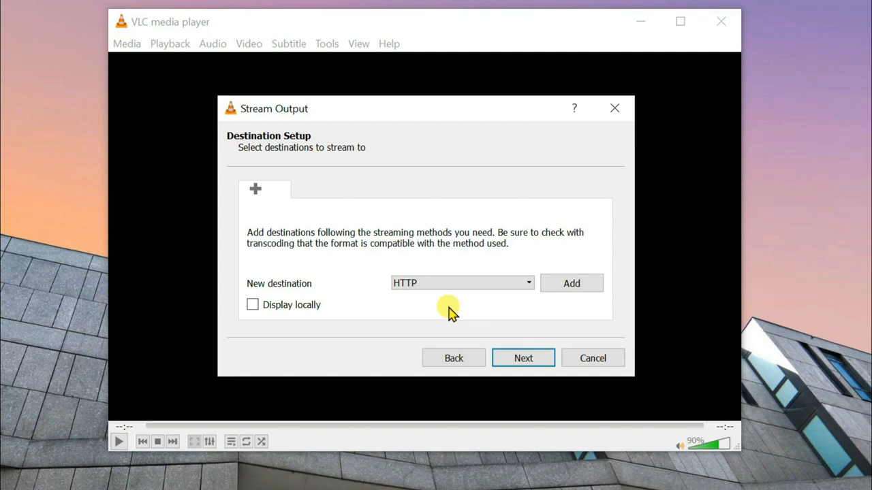
left_click(252, 304)
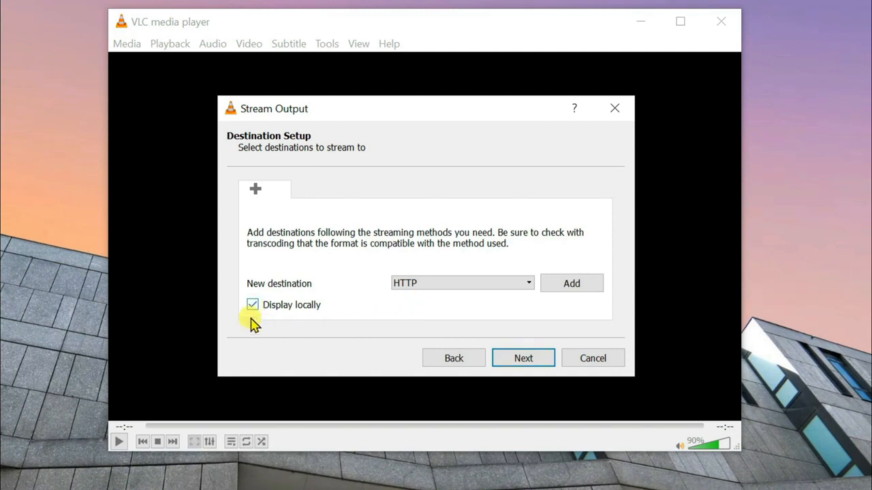
left_click(252, 305)
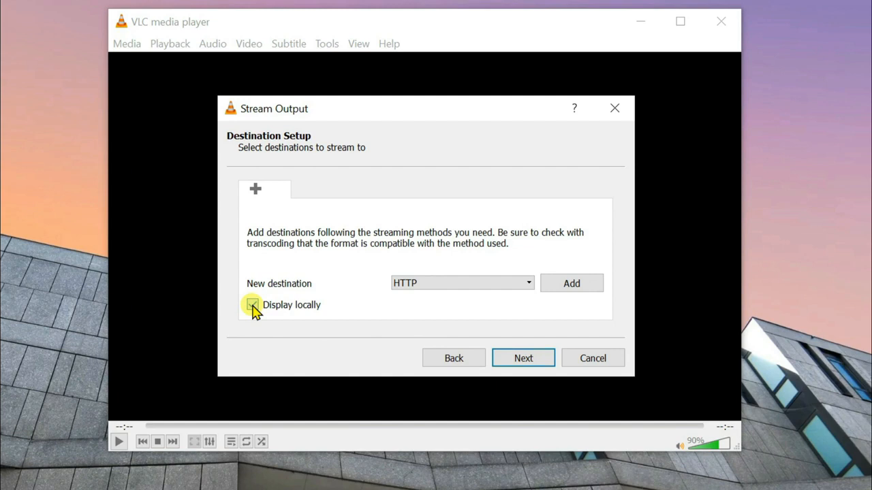
left_click(571, 284)
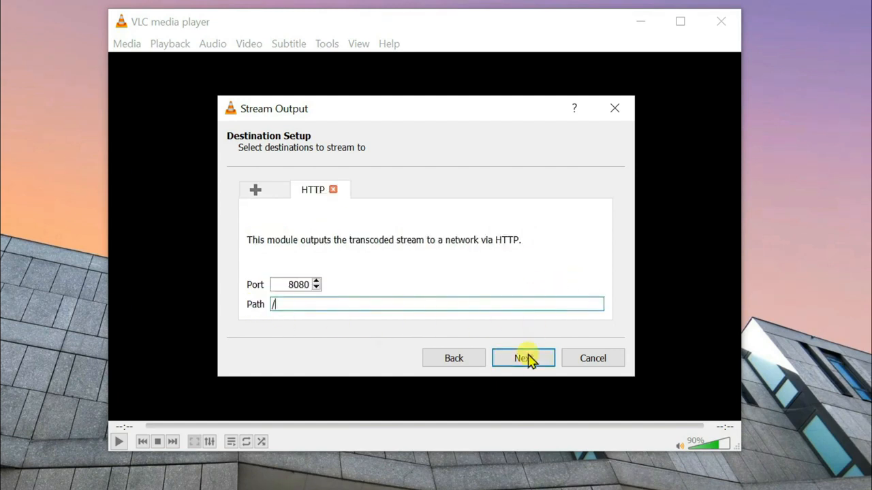
left_click(523, 358)
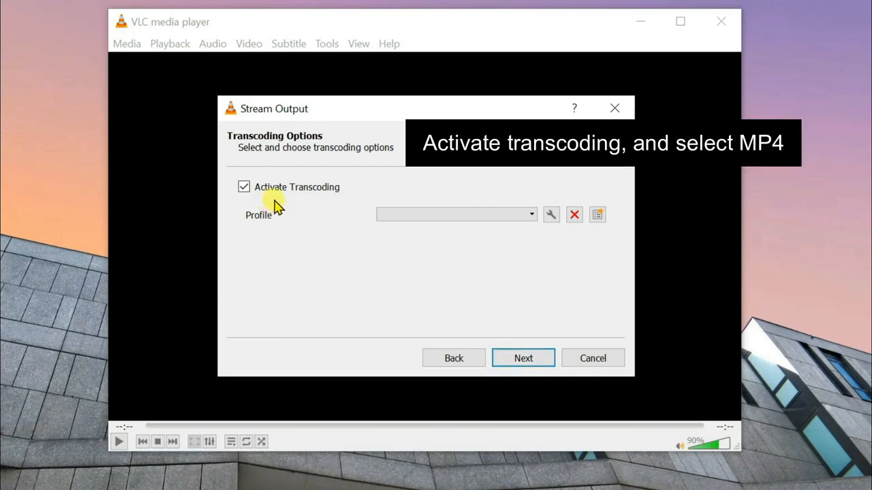
- Transcode with the Video - H.264 + MP3 (MP4) profile and start streaming
left_click(456, 214)
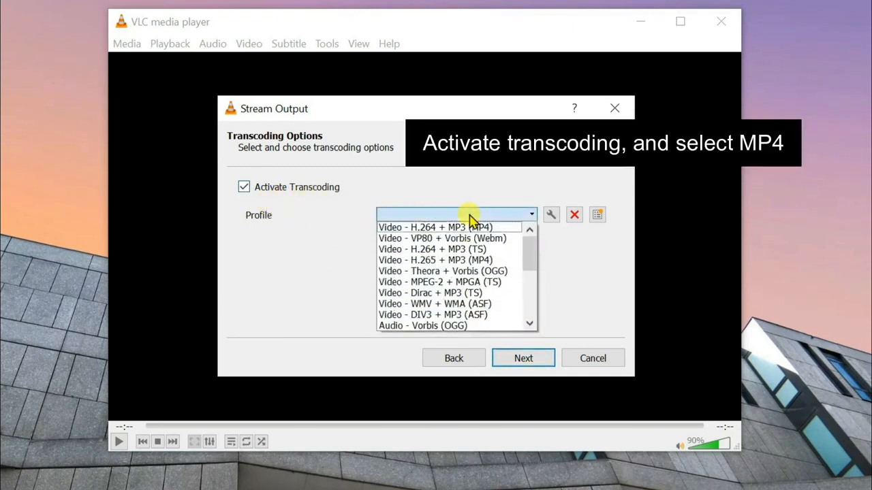
left_click(435, 227)
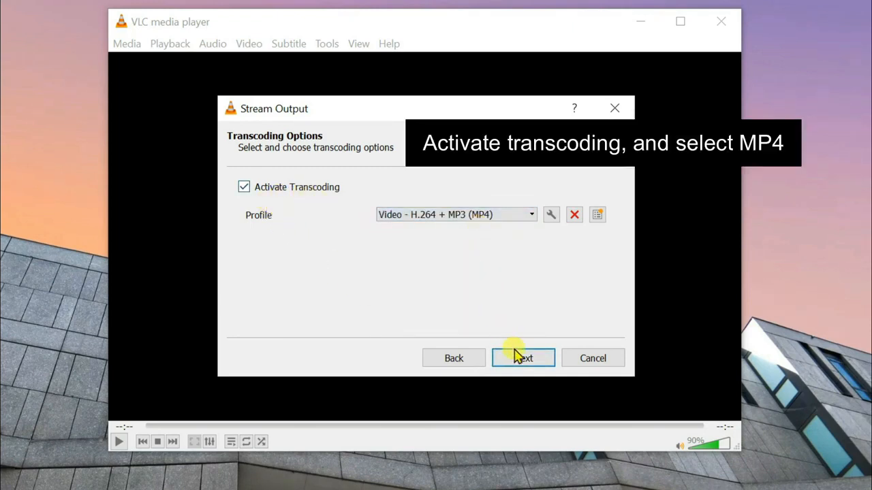
left_click(522, 358)
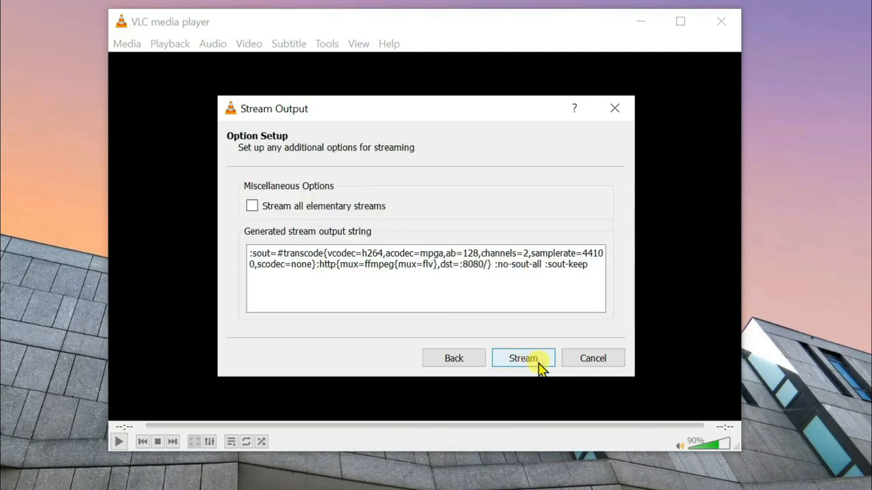
left_click(523, 358)
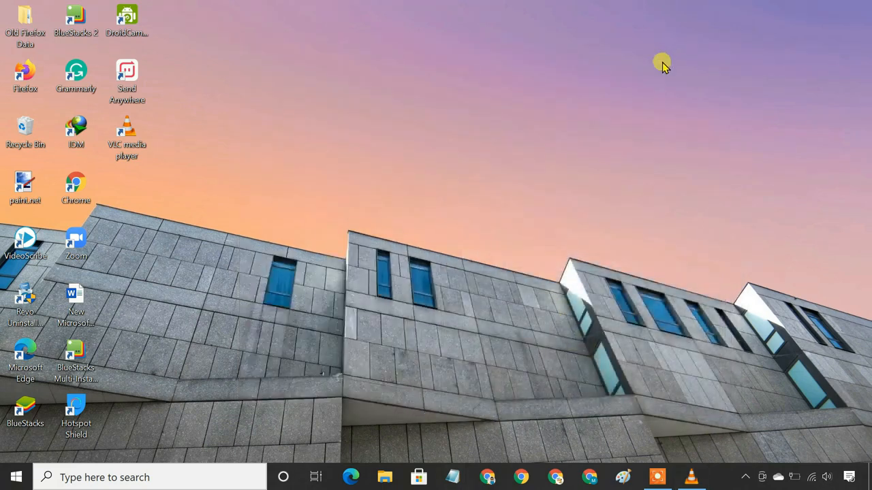
mouse_move(277, 407)
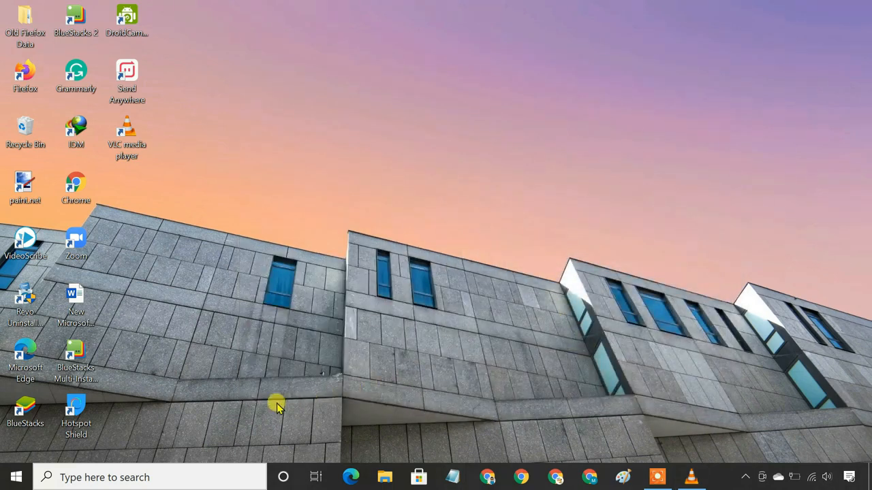
mouse_move(234, 450)
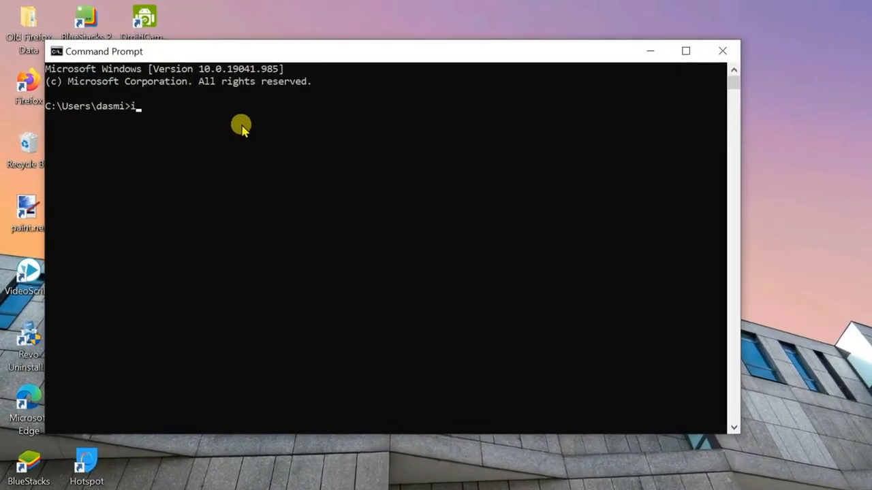
- Run ipconfig to find this PC's IPv4 address
type("pconfig")
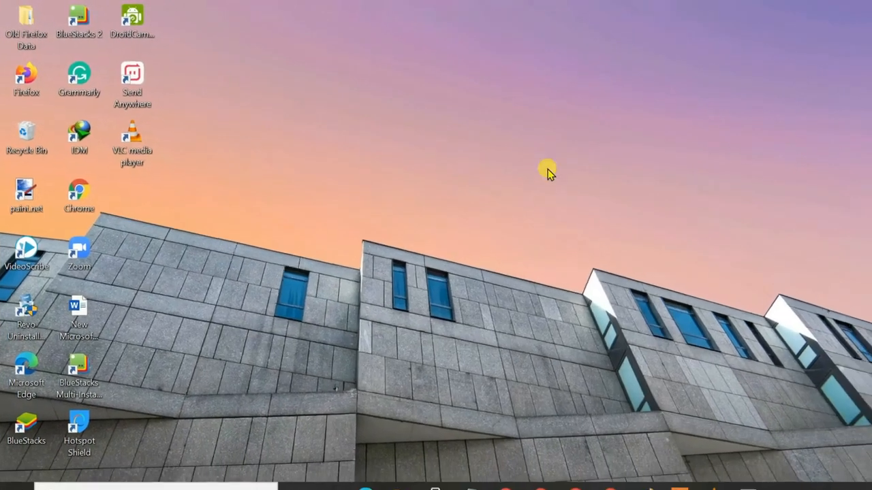
double_click(126, 131)
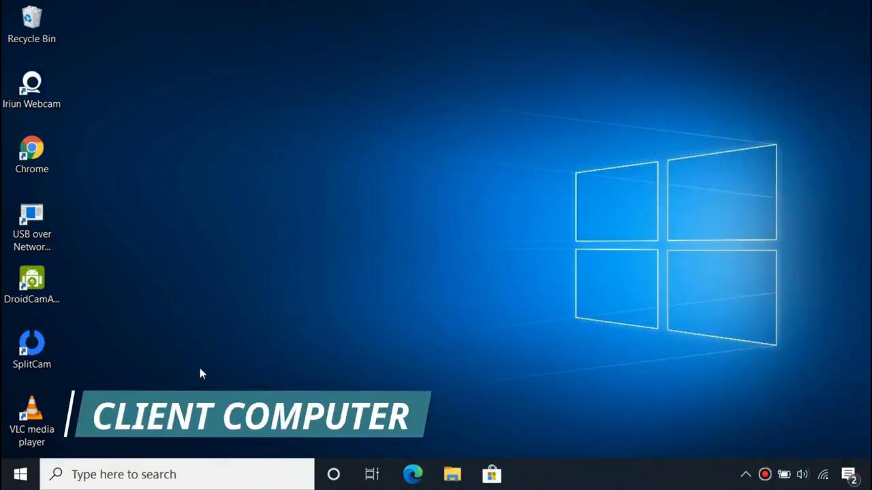
double_click(31, 415)
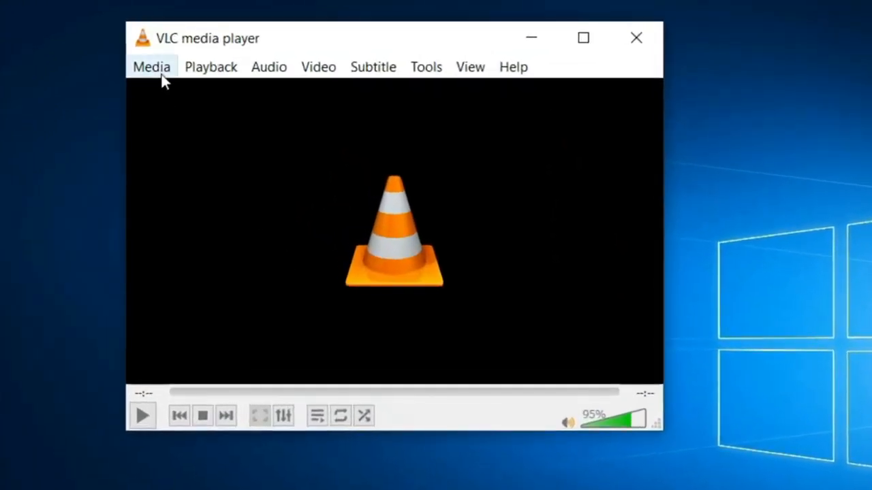
left_click(151, 66)
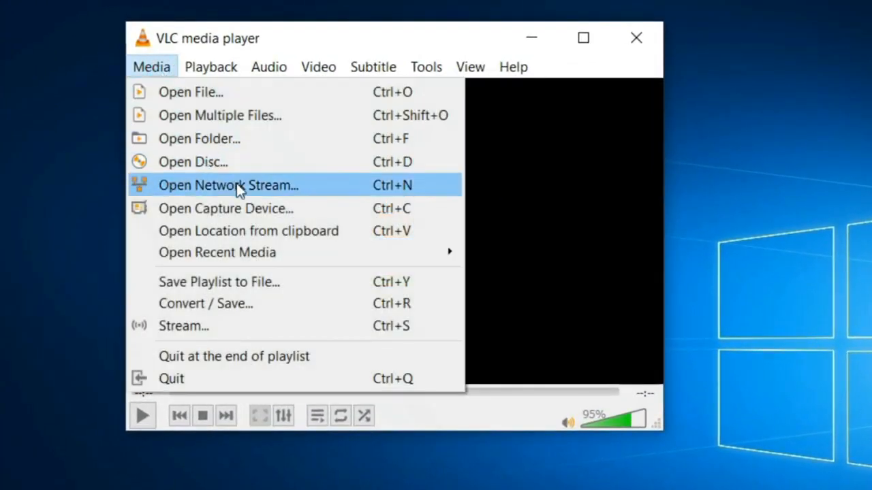
left_click(227, 185)
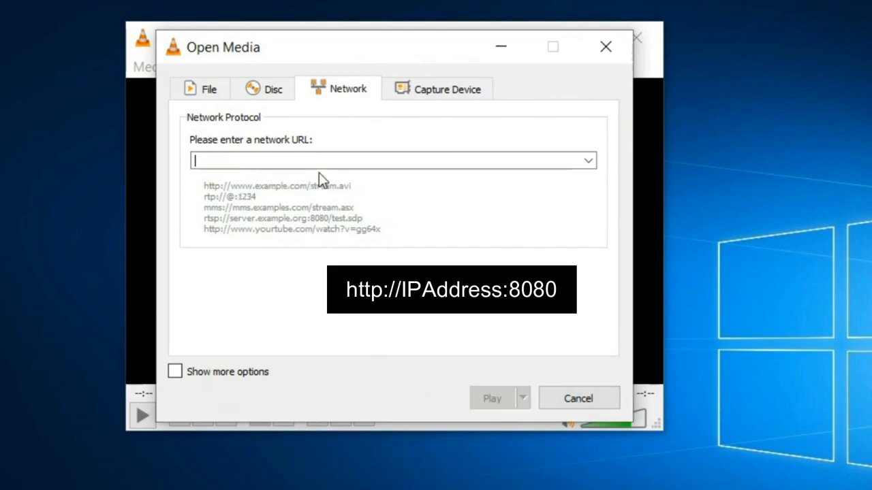
type("http://192.168.0.104:8080")
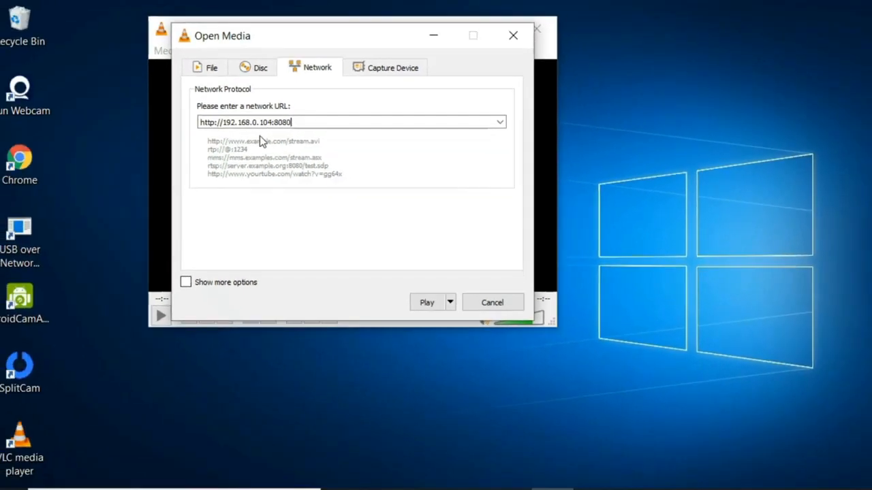
left_click(427, 302)
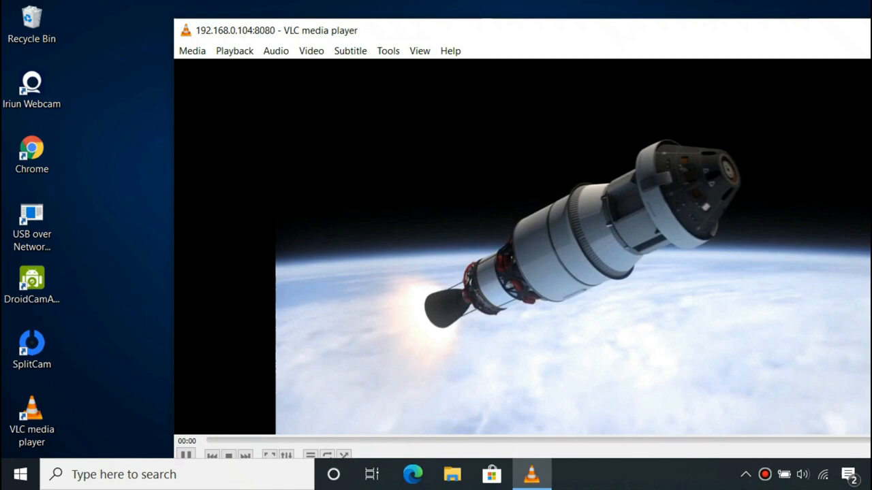
mouse_move(606, 35)
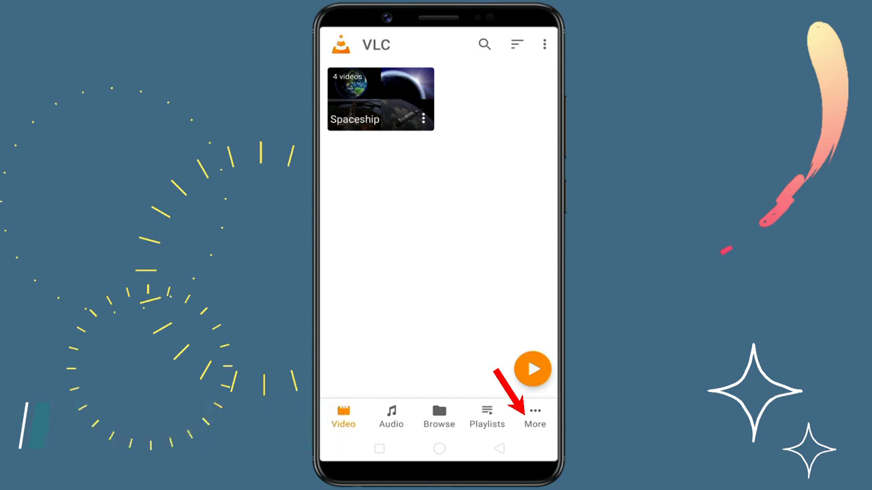
- Add a new network stream for the PC's http address and dismiss the player tips
left_click(535, 417)
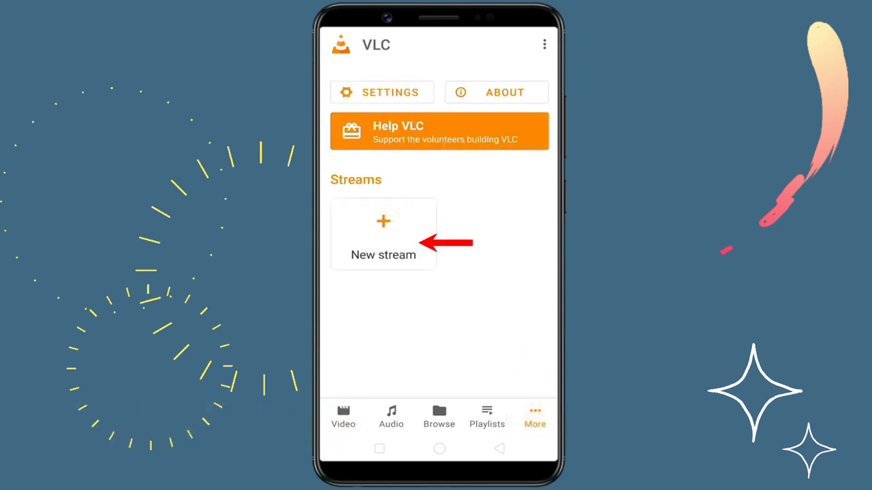
left_click(383, 234)
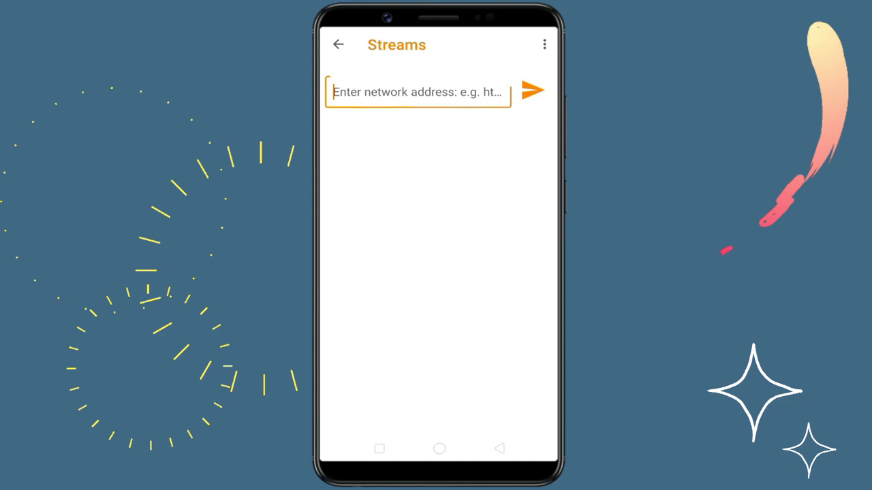
type("http://192.168.0.10")
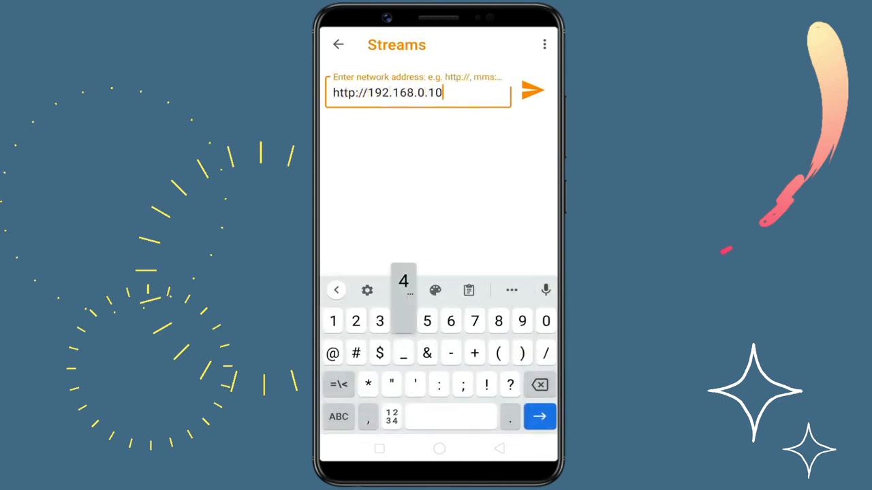
left_click(534, 89)
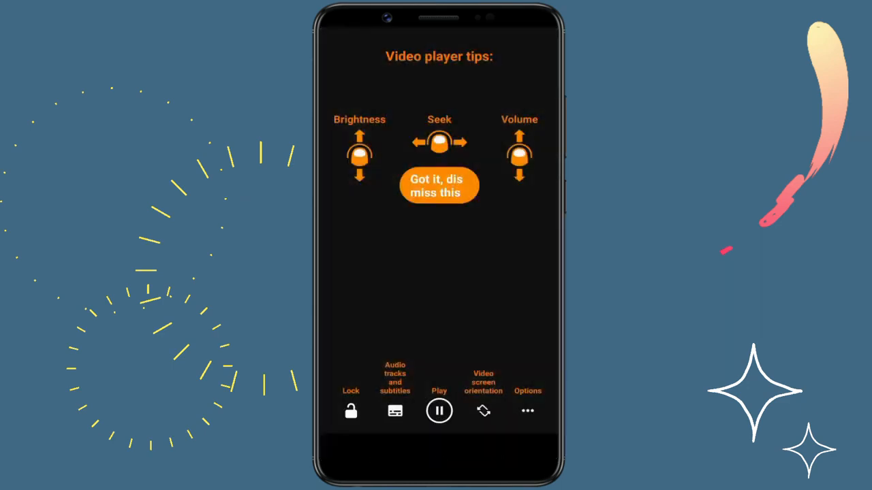
left_click(439, 185)
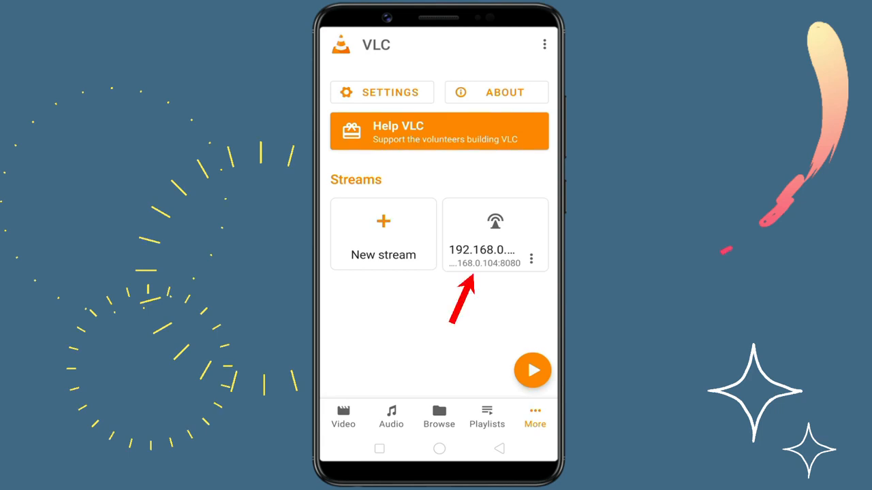
- Play the saved 192.168.0.104:8080 stream tile and dismiss the tips over the video
left_click(484, 233)
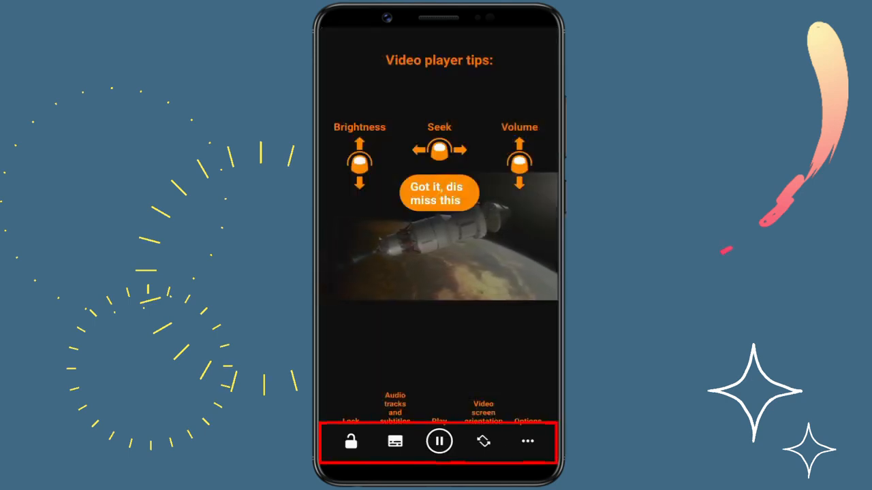
left_click(438, 194)
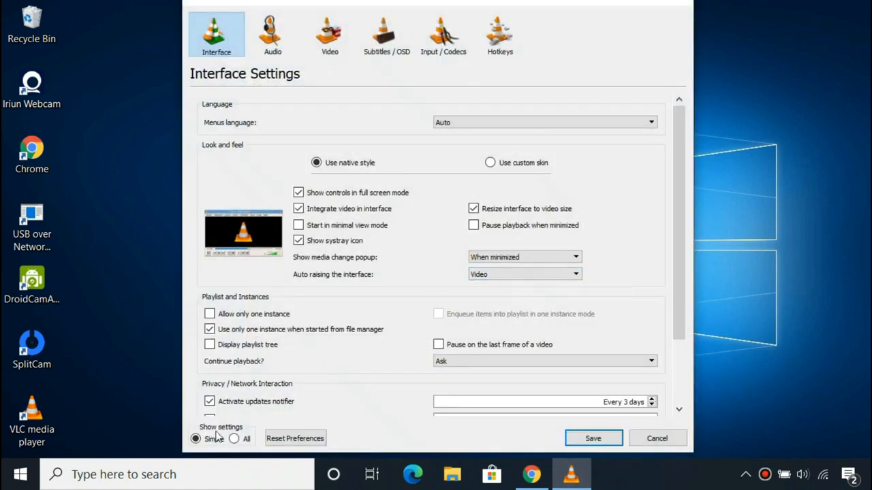
left_click(233, 438)
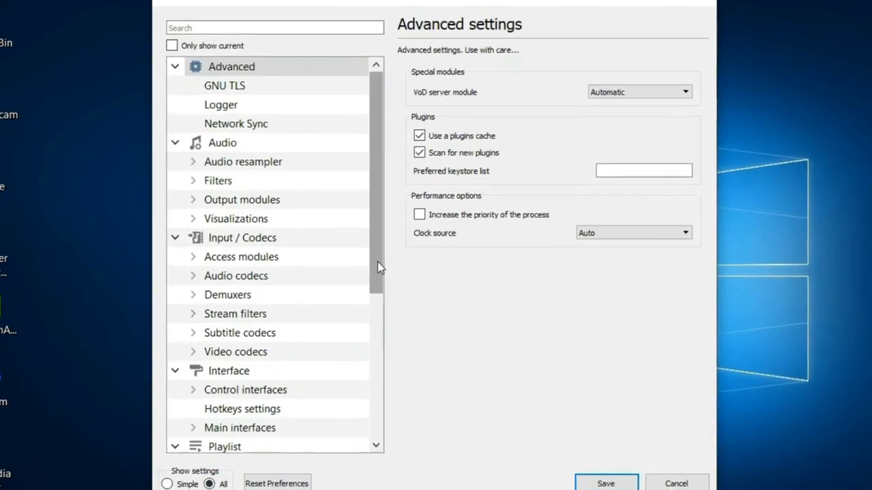
scroll("down", 3)
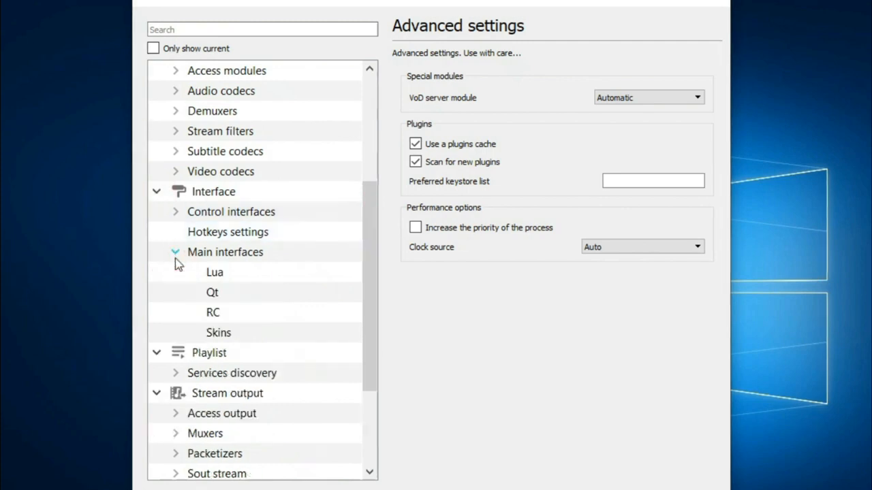
left_click(215, 271)
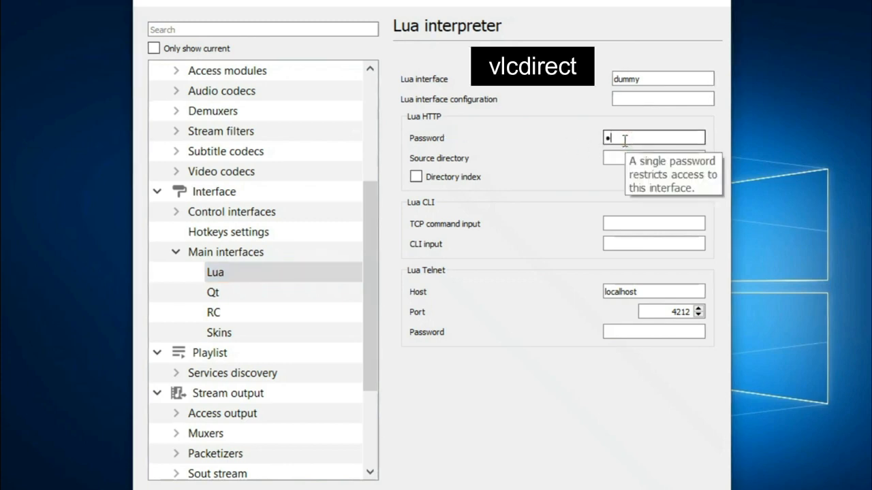
type("password")
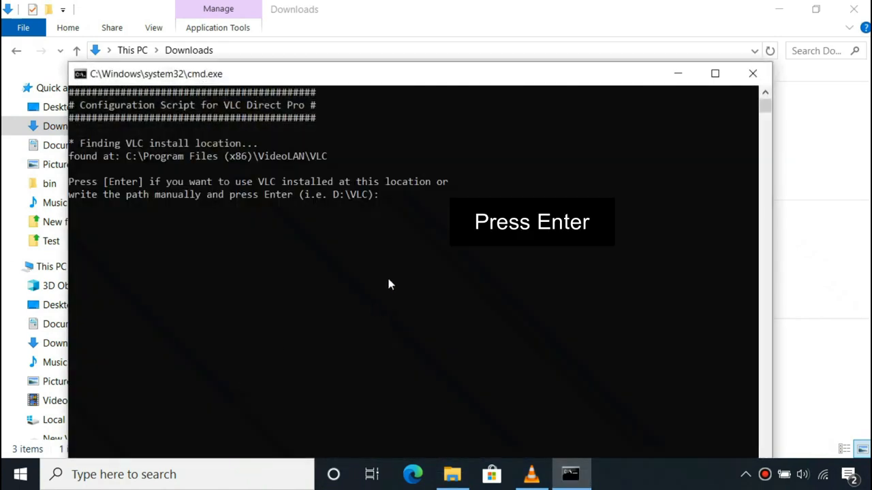
- Accept the detected VLC path in VLCDIRECT.BAT and close the finished script
key("enter")
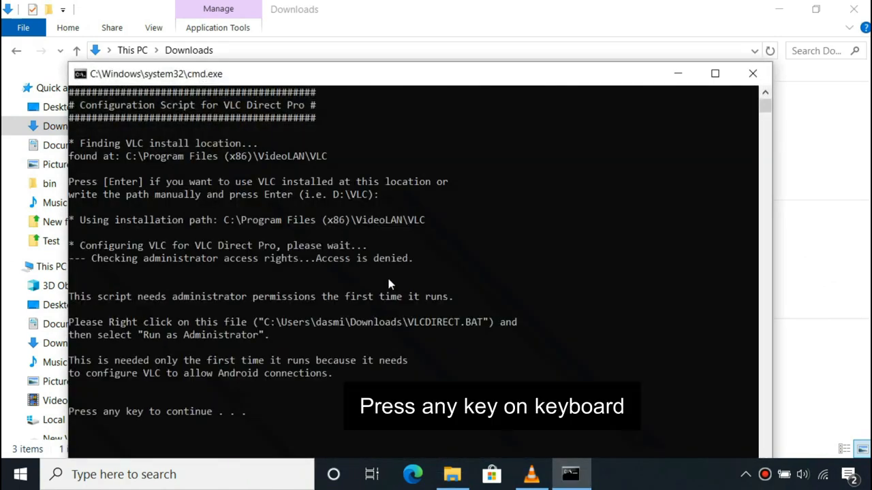
key("enter")
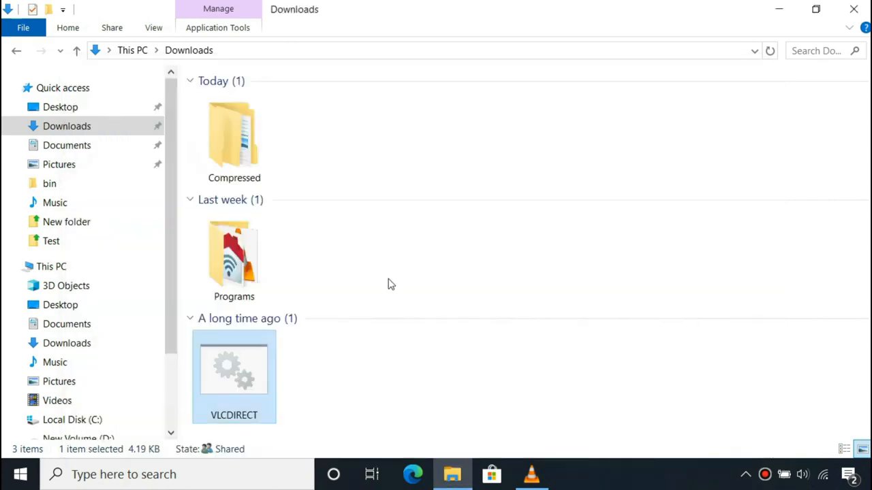
- Relaunch VLC and allow it through the firewall on private and public networks
double_click(233, 377)
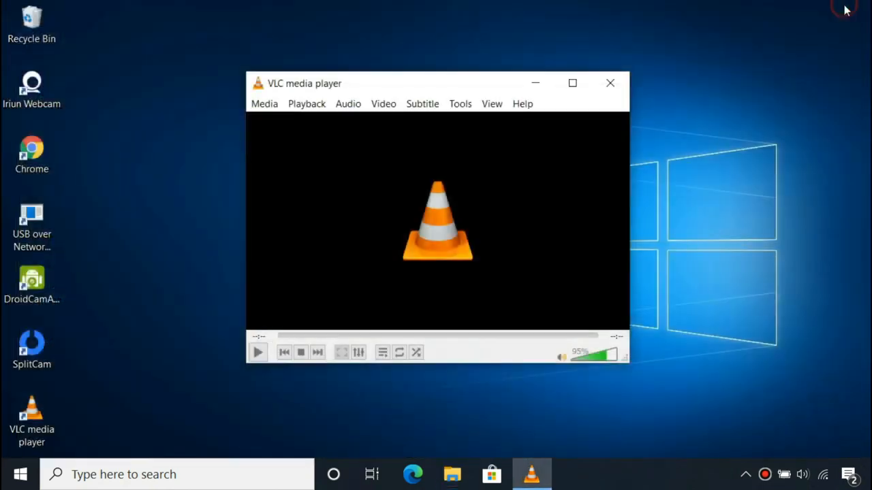
left_click(492, 104)
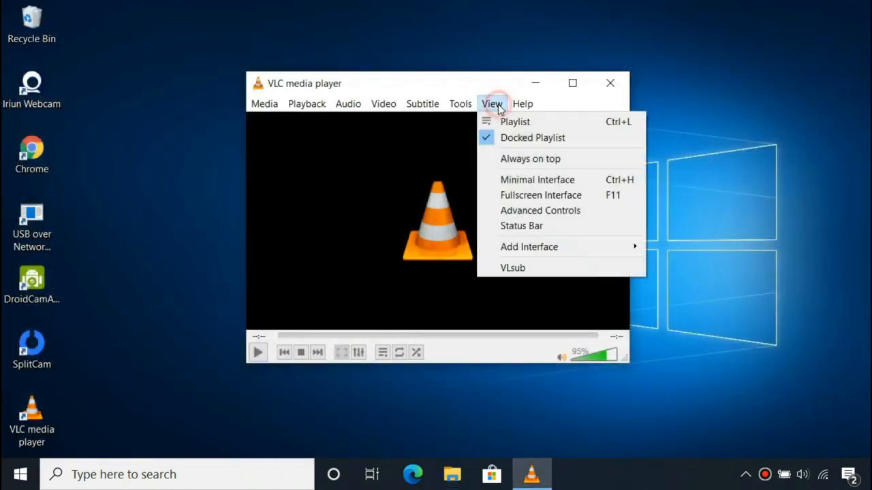
mouse_move(529, 247)
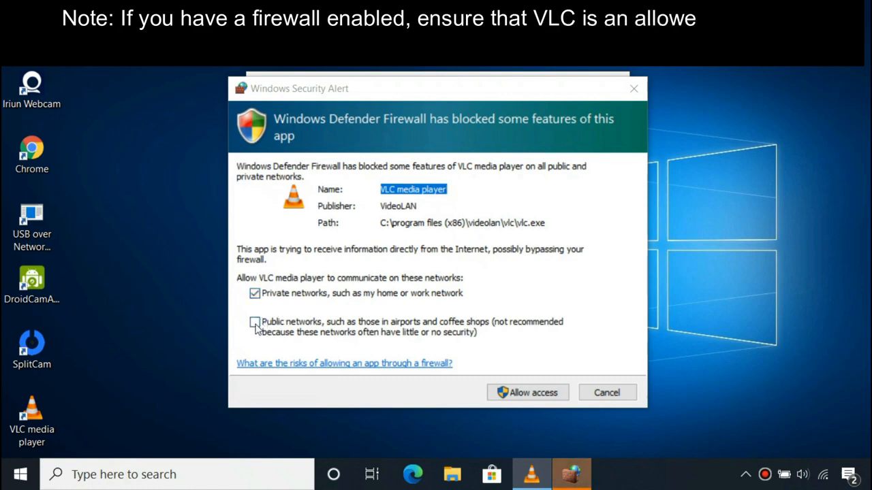
left_click(254, 322)
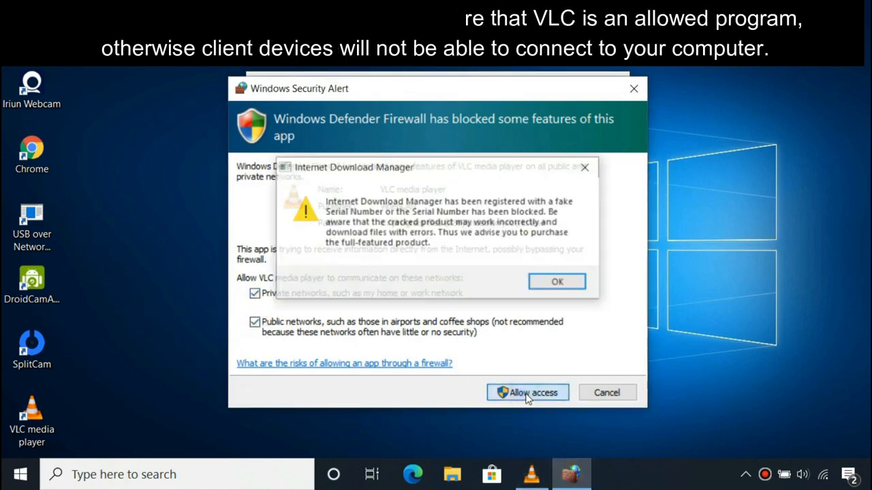
left_click(527, 392)
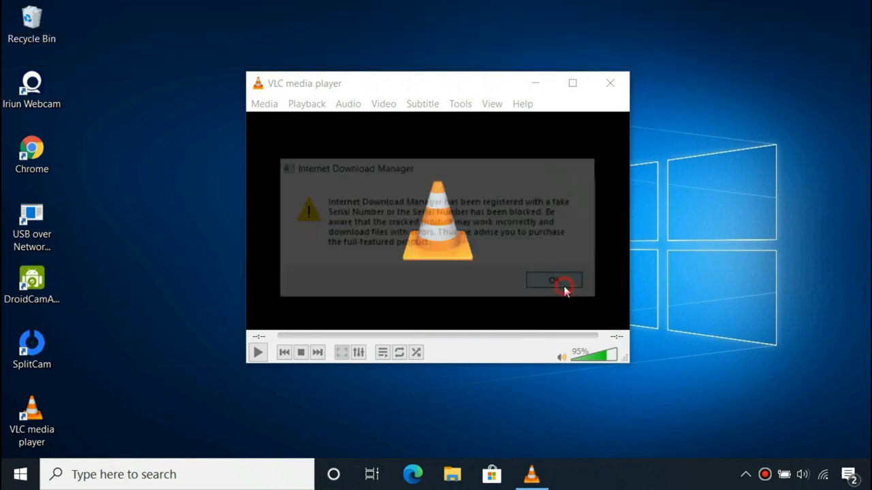
- Install V-Direct from Google Play, grant media access and open it
left_click(553, 280)
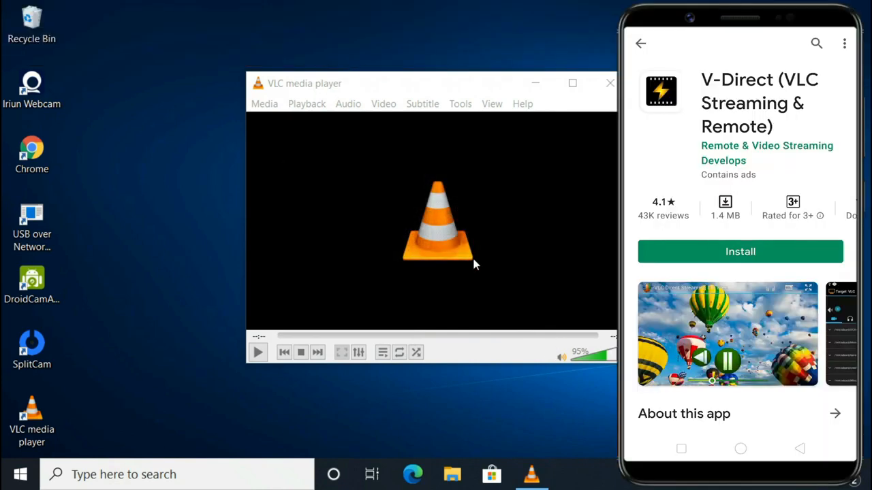
left_click(739, 251)
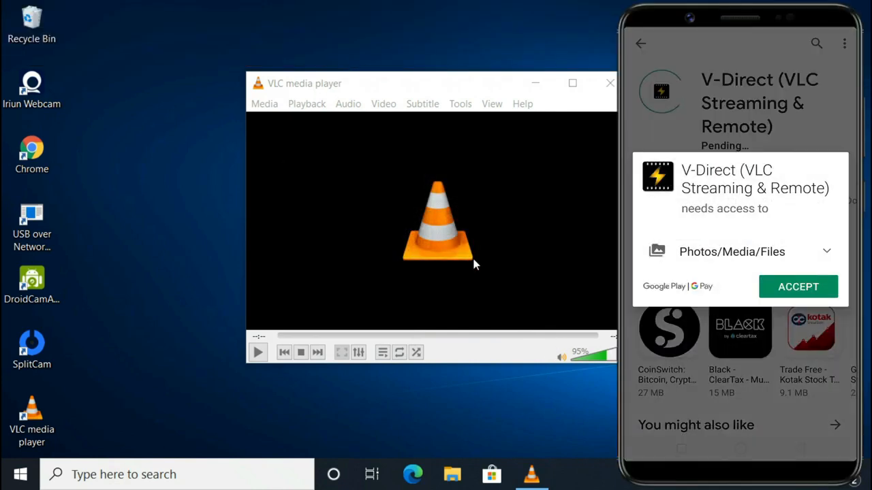
left_click(798, 286)
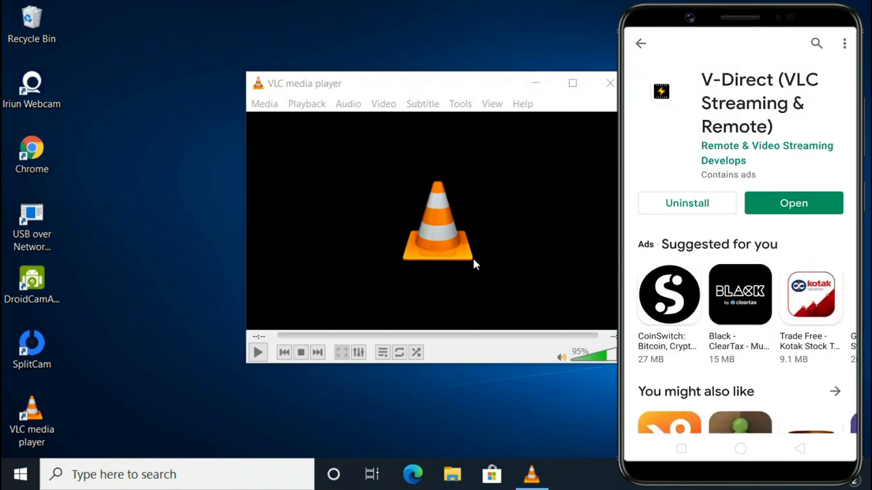
left_click(792, 203)
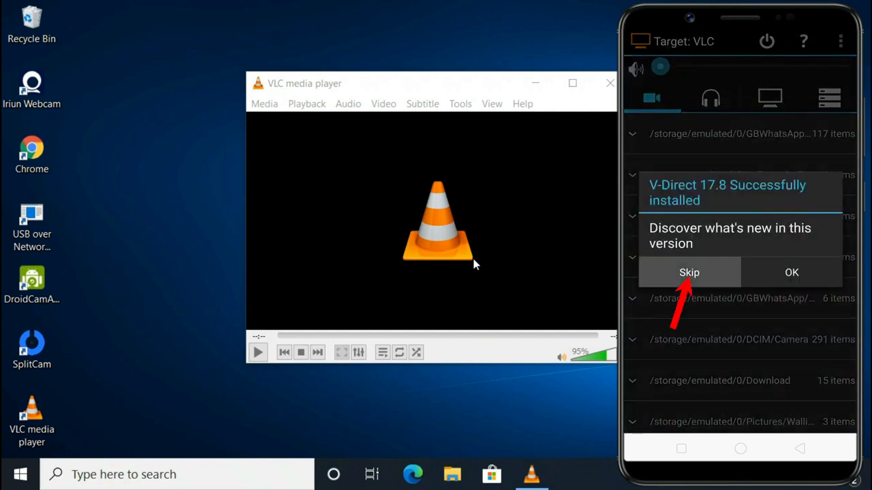
- Skip the what's new notice, continue past welcome and choose 'I have VLC in Windows'
left_click(689, 272)
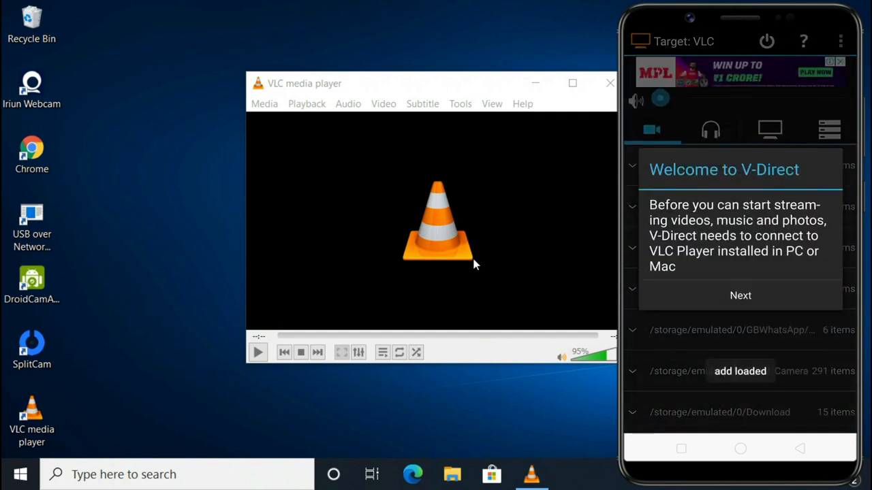
left_click(741, 295)
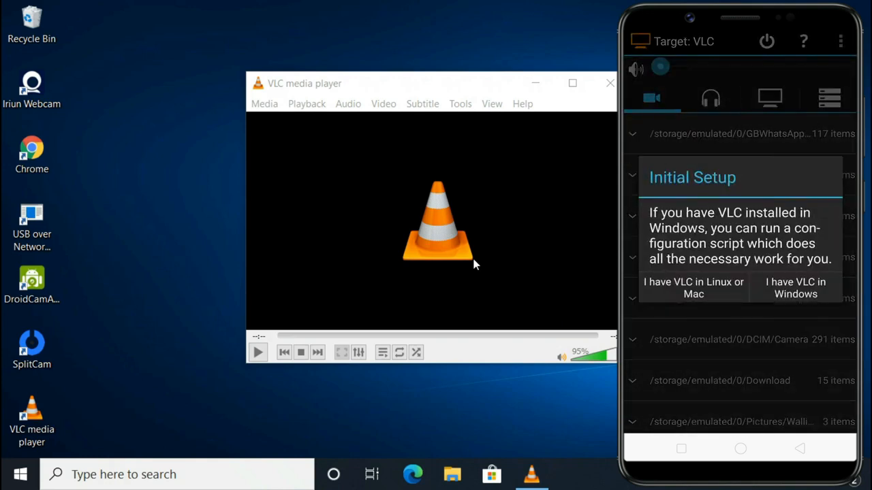
left_click(795, 287)
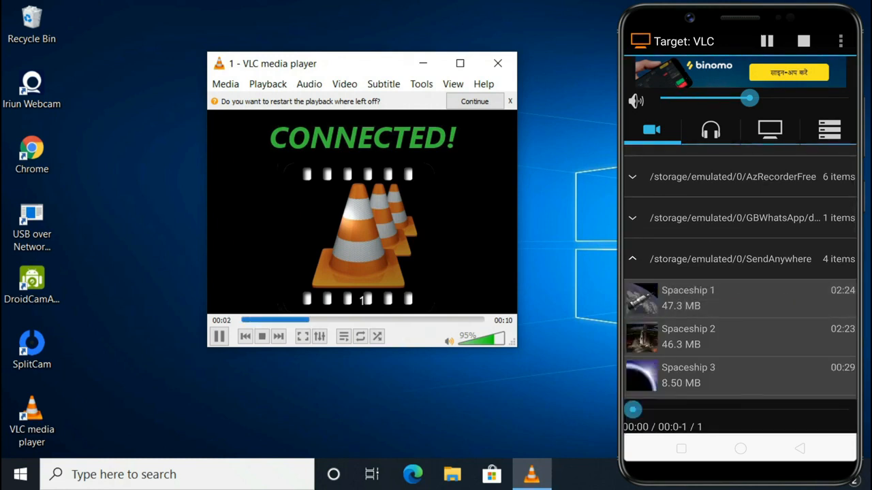
- Play a Spaceship video from the phone's SendAnywhere folder on the PC
left_click(475, 101)
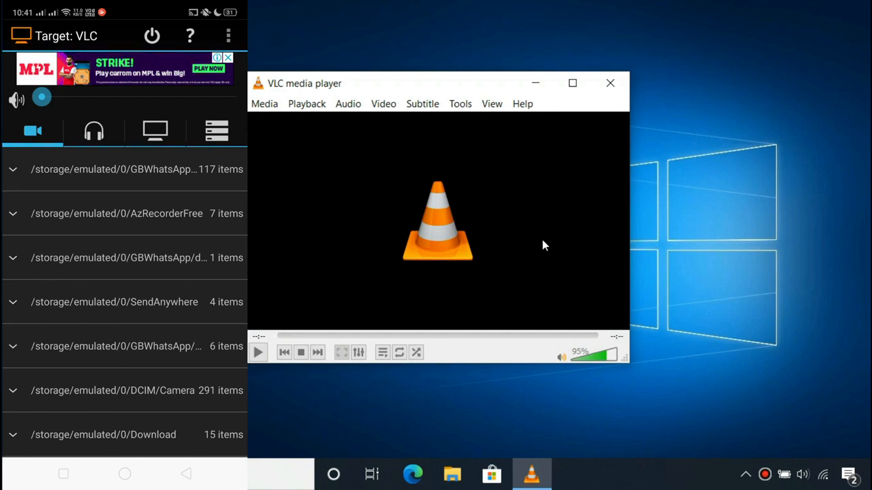
- Add a new control interface to VLC through View > Add Interface
left_click(491, 104)
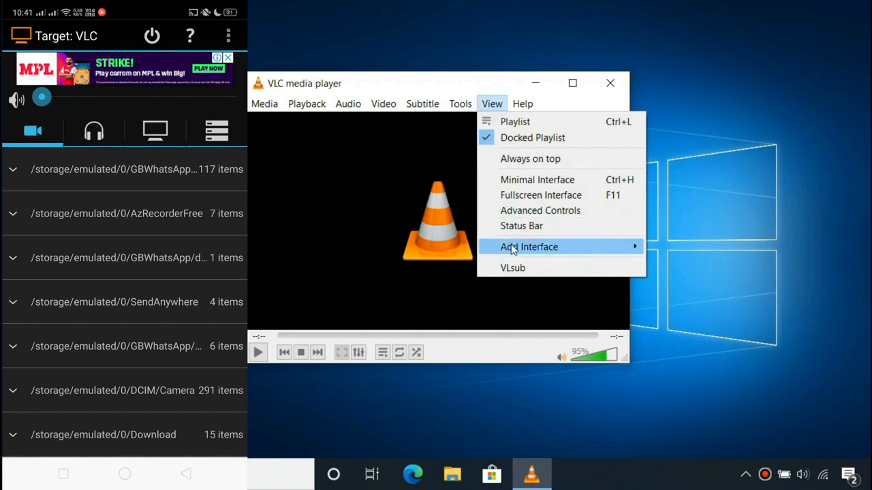
left_click(670, 276)
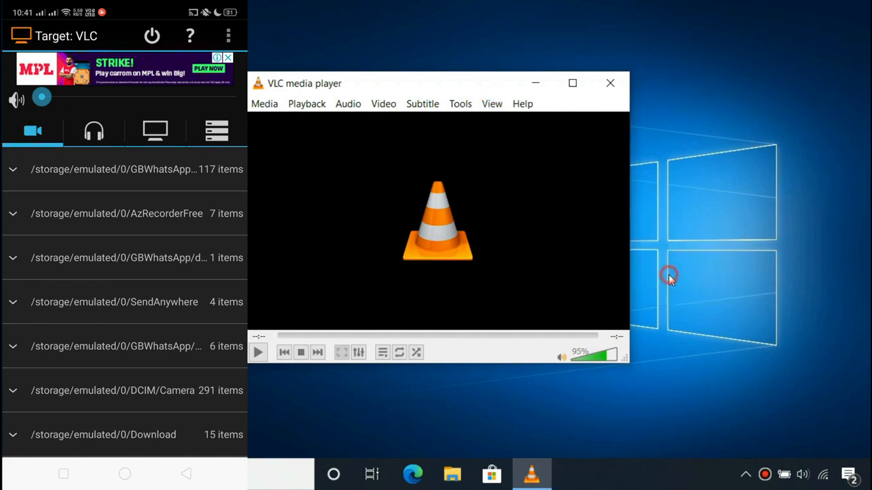